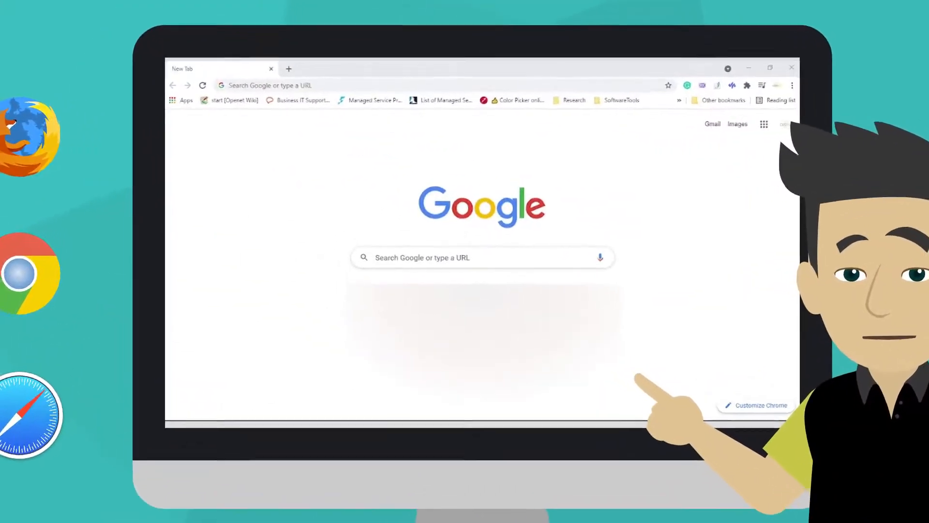
Enter the address xyz.openet.com.au in Chrome's address bar
type("x")
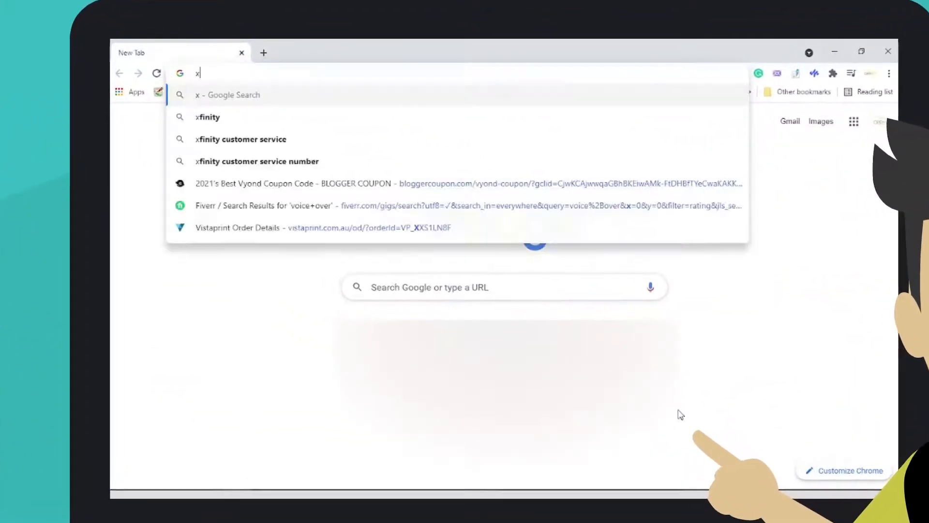
type("yz.openet.c")
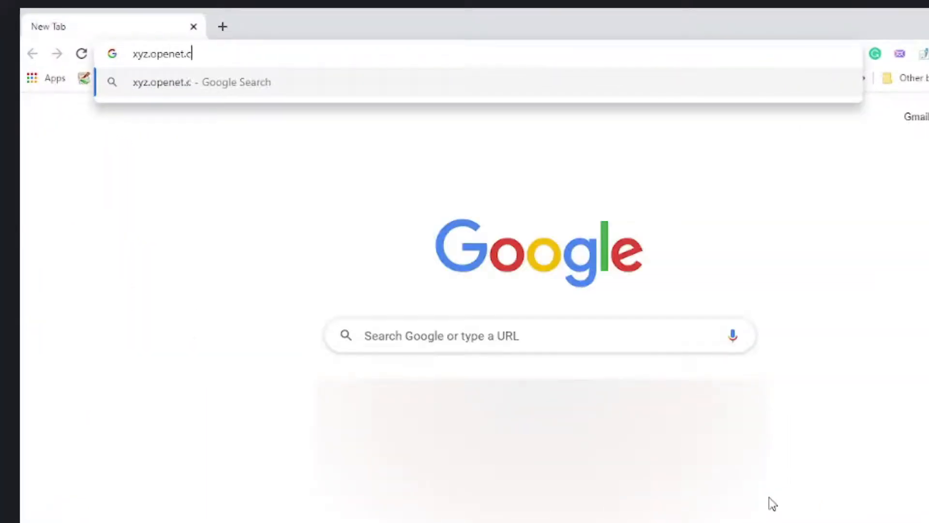
type("om.au")
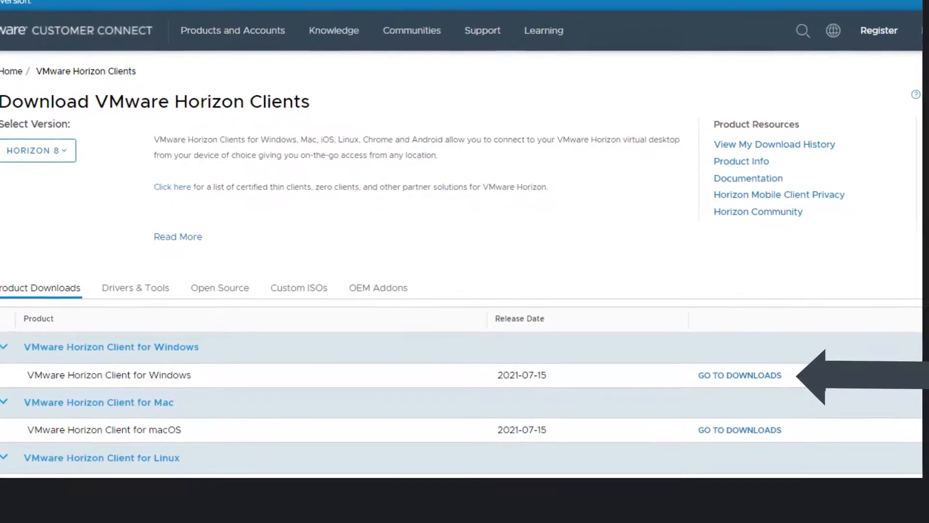
Go to the downloads for VMware Horizon Client for Windows
scroll("up", 3)
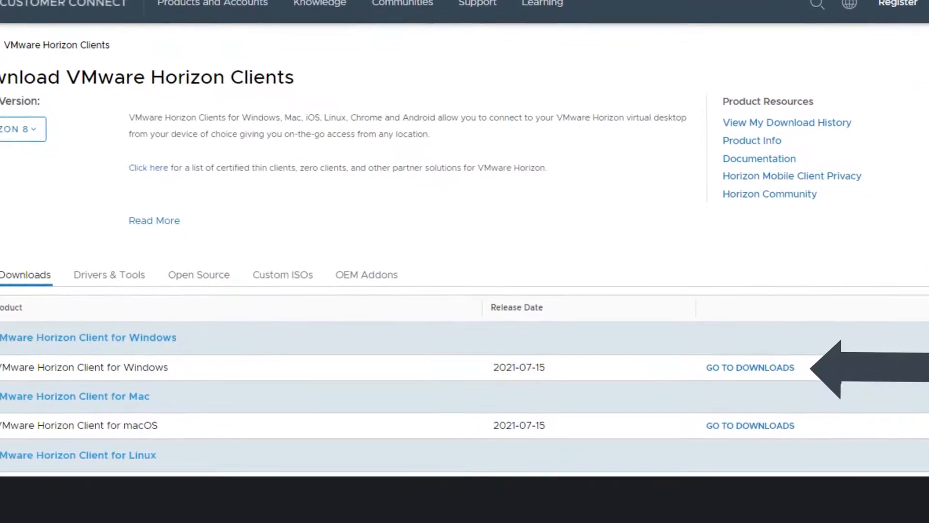
left_click(749, 367)
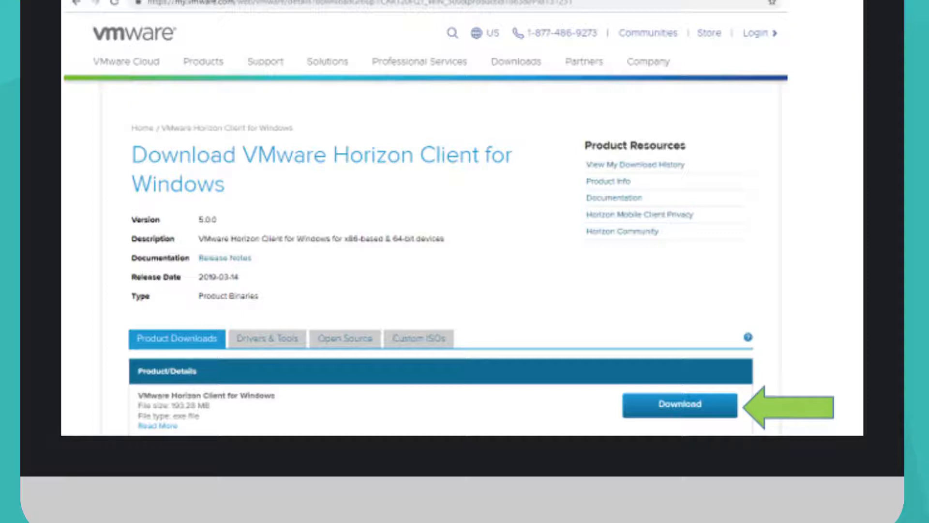
Download the Horizon Client 5.0.0 Windows installer and finish the successful installation
left_click(680, 403)
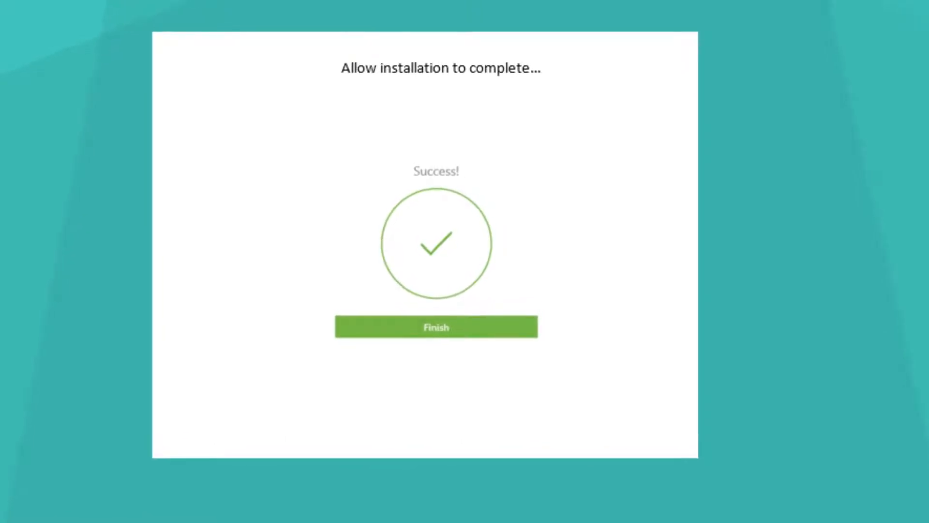
left_click(435, 327)
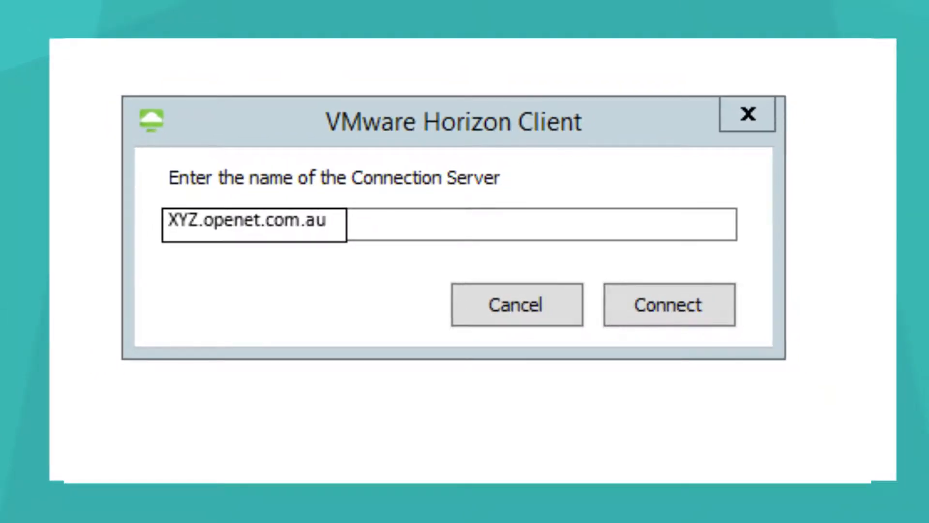
Connect to the Connection Server XYZ.openet.com.au
left_click(668, 304)
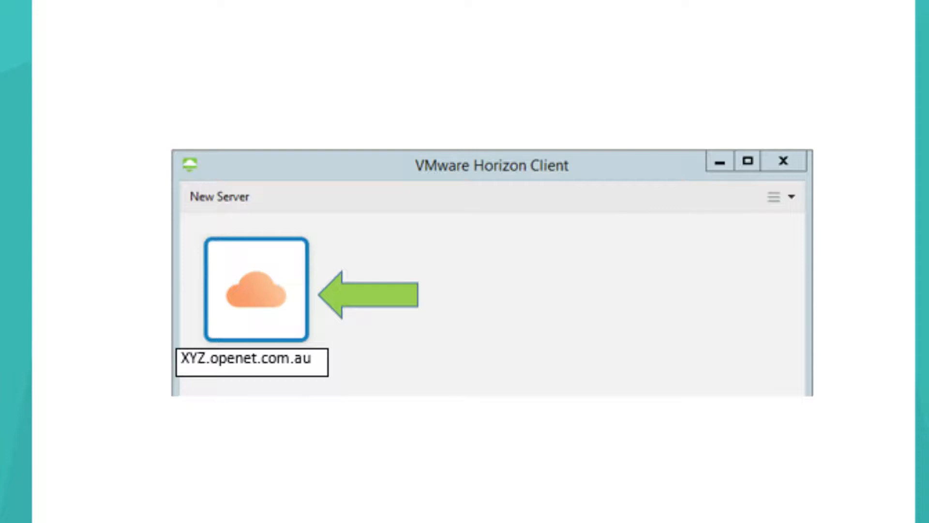
Open the XYZ.openet.com.au server and log in with domain credentials
double_click(256, 290)
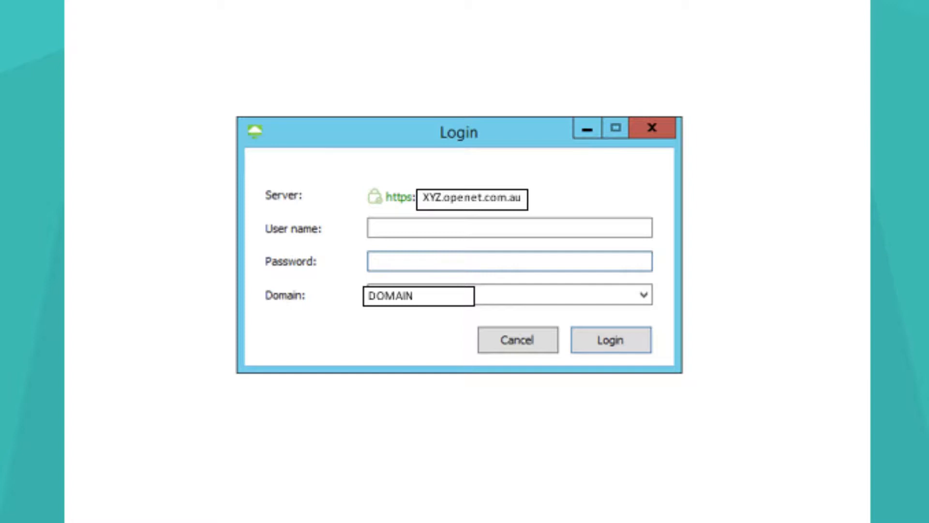
left_click(611, 339)
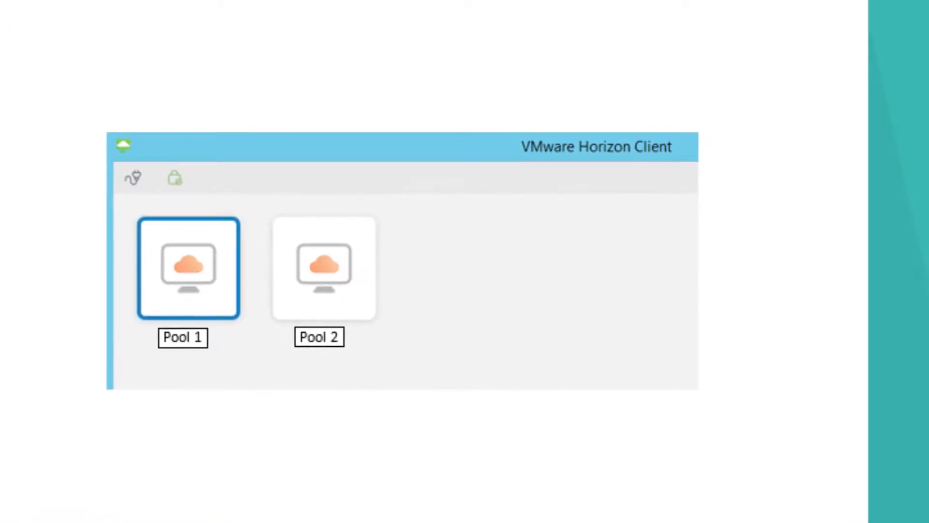
Launch the Pool 1 desktop to bring up the file-sharing prompt
double_click(188, 268)
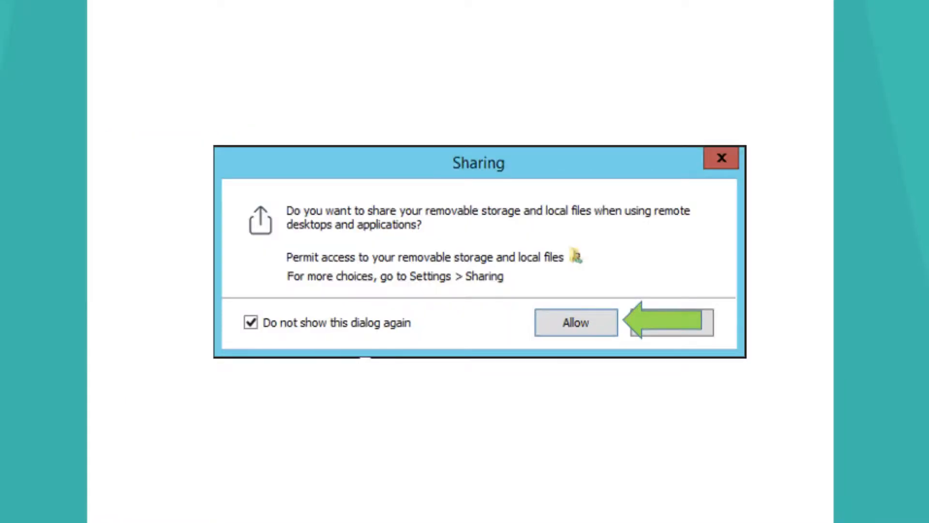